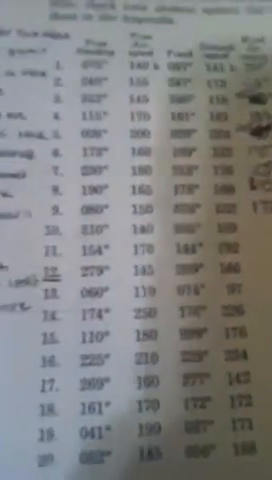
pyautogui.scroll(-3)
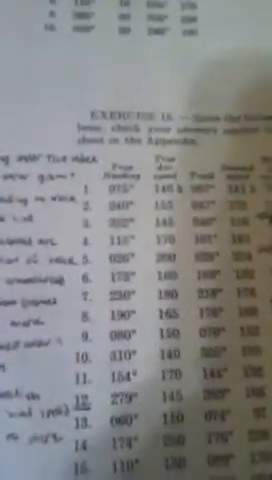